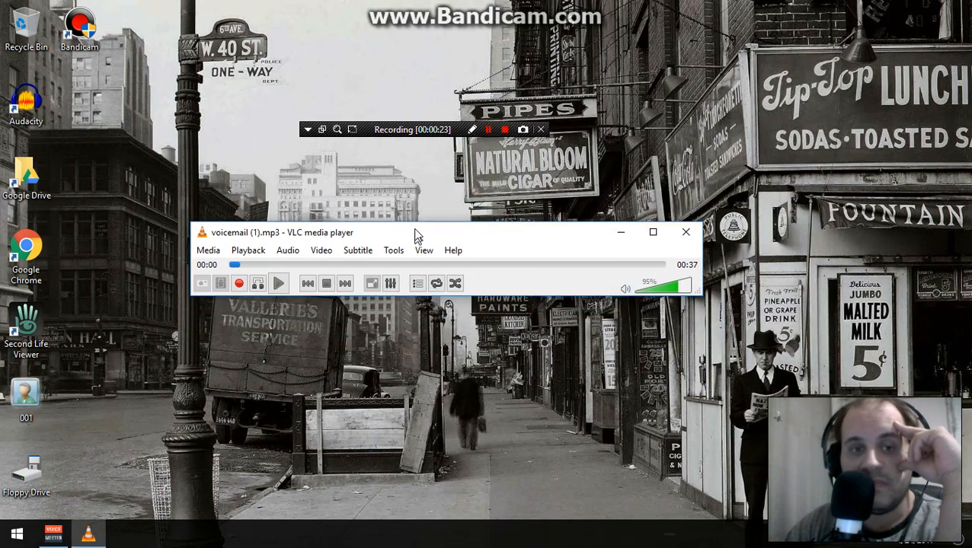
# Step: Play voicemail (1).mp3 to its end, nudging the volume slider during playback
pyautogui.moveTo(418, 232); pyautogui.dragTo(426, 195)
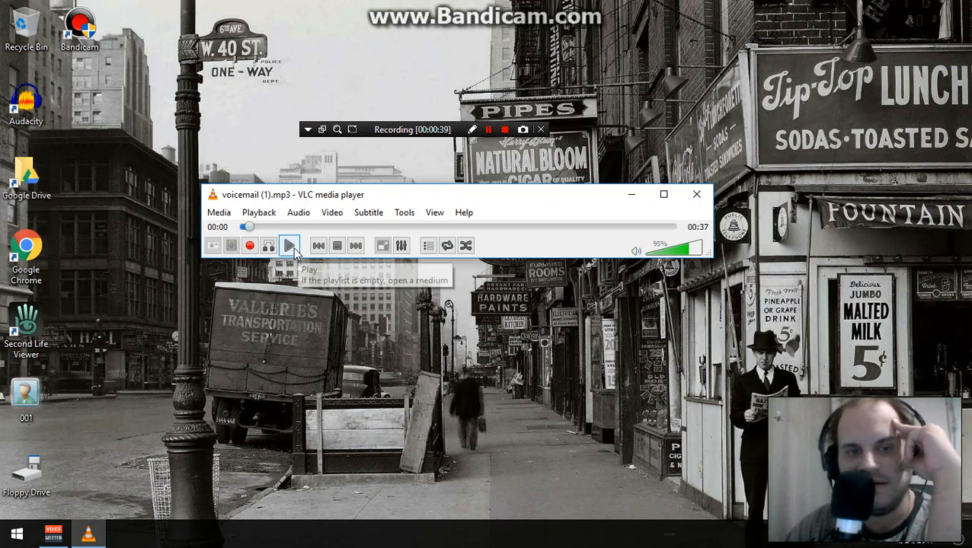
pyautogui.click(287, 245)
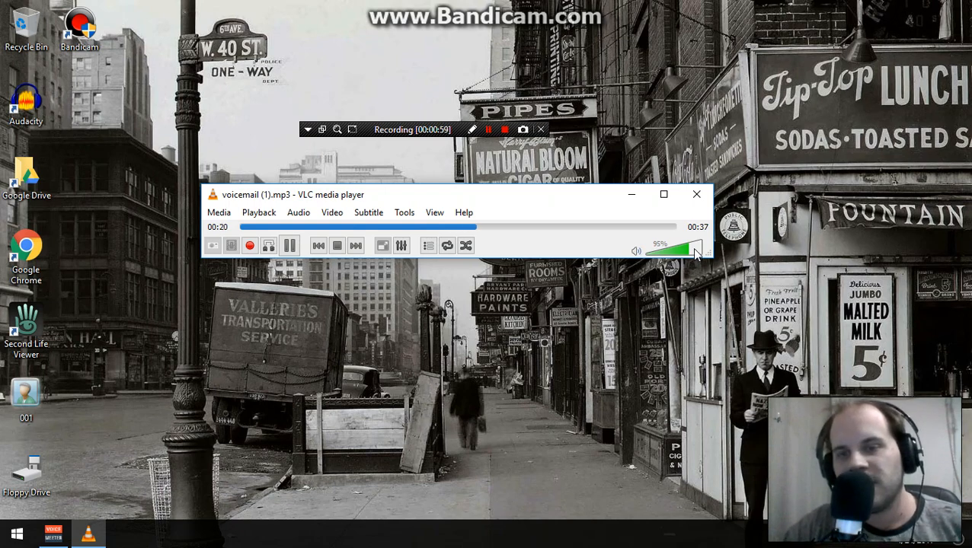
pyautogui.moveTo(682, 250); pyautogui.dragTo(698, 250)
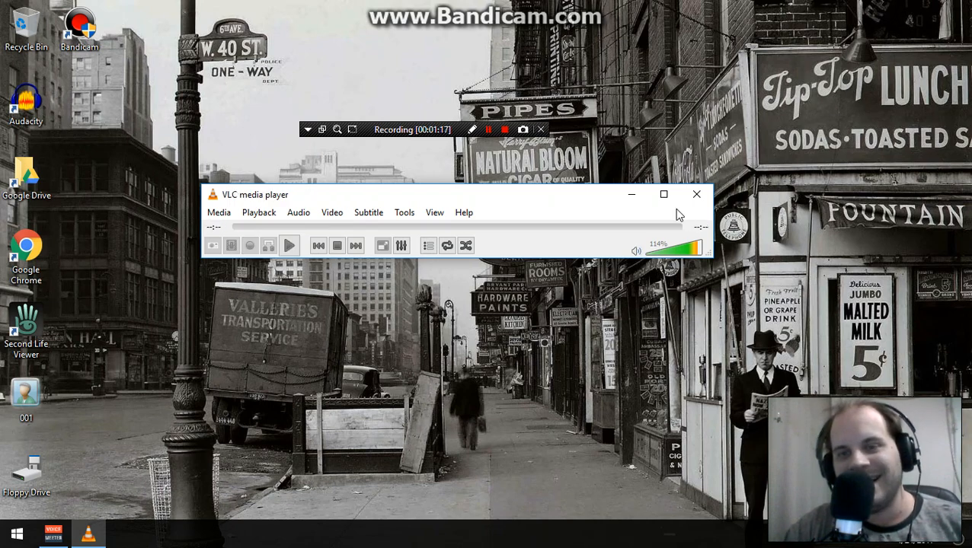
# Step: Drop voicemail.mp3 into the player so the 38-second file sits loaded at 0:00
pyautogui.moveTo(694, 248); pyautogui.dragTo(692, 249)
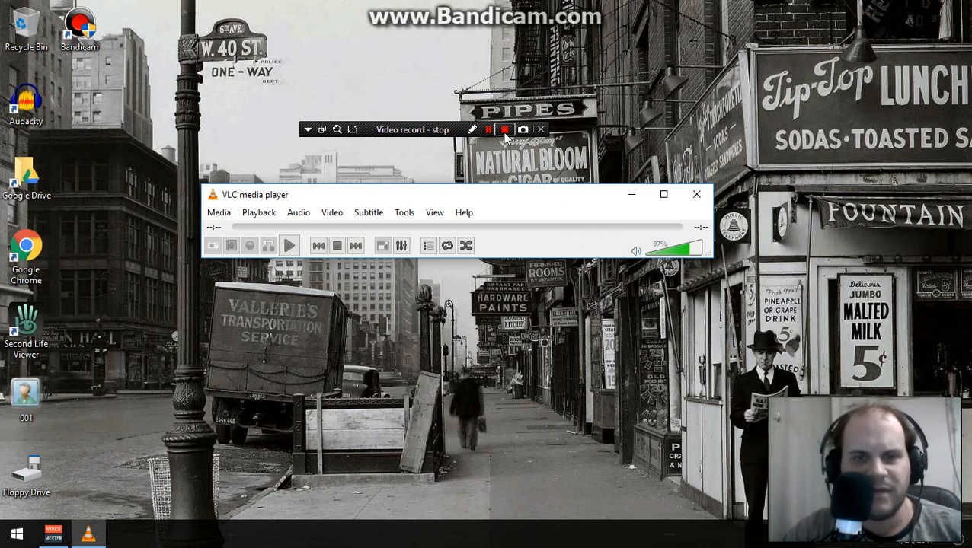
pyautogui.click(506, 130)
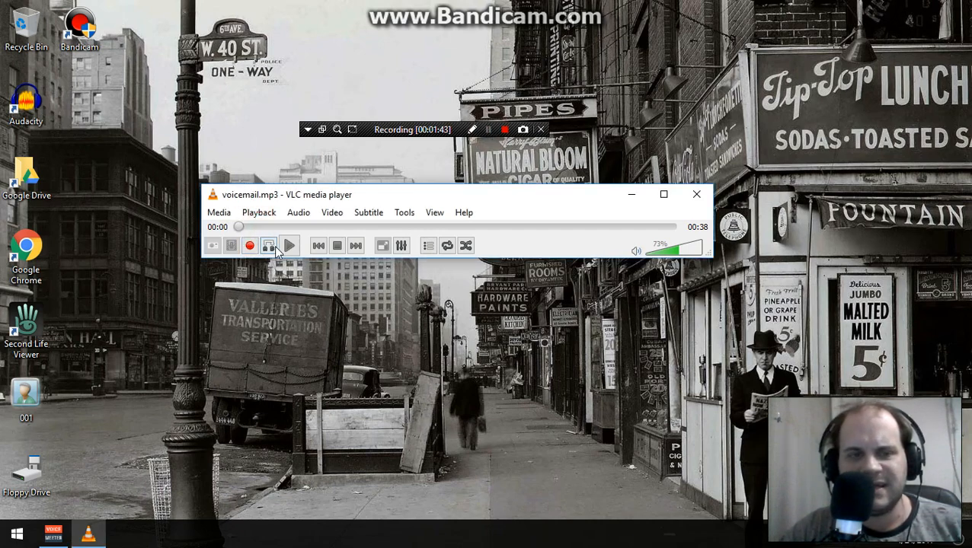
pyautogui.moveTo(288, 245)
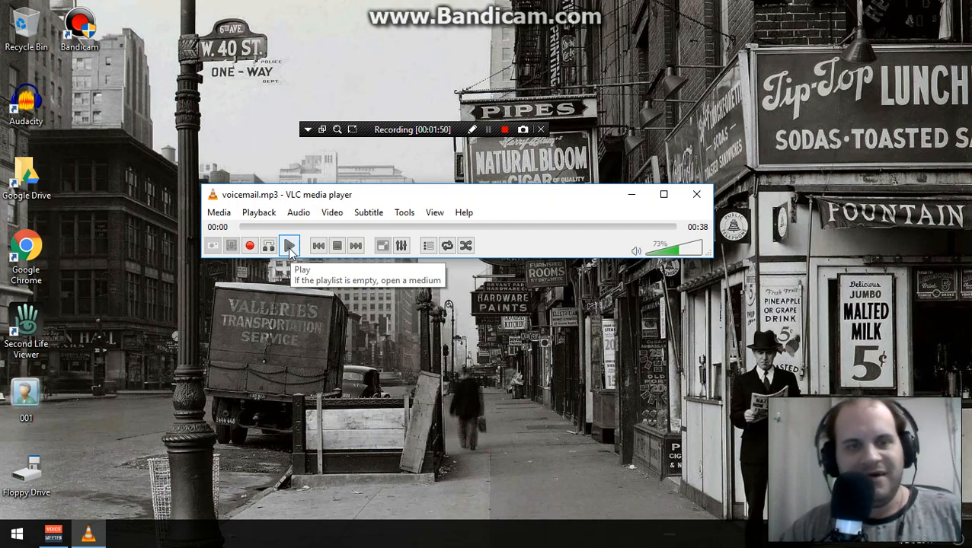
# Step: Start voicemail.mp3, stop it immediately, then start it again from the beginning
pyautogui.click(289, 246)
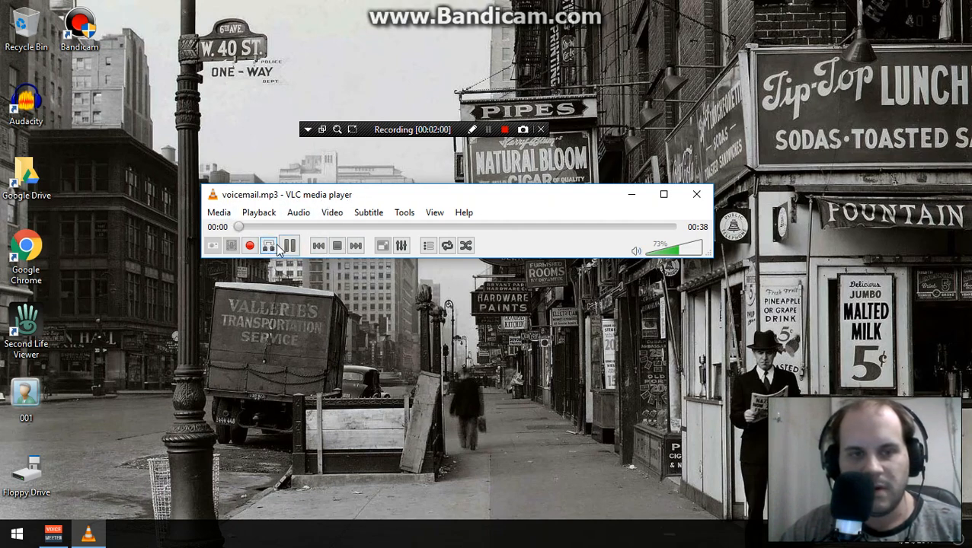
pyautogui.click(289, 245)
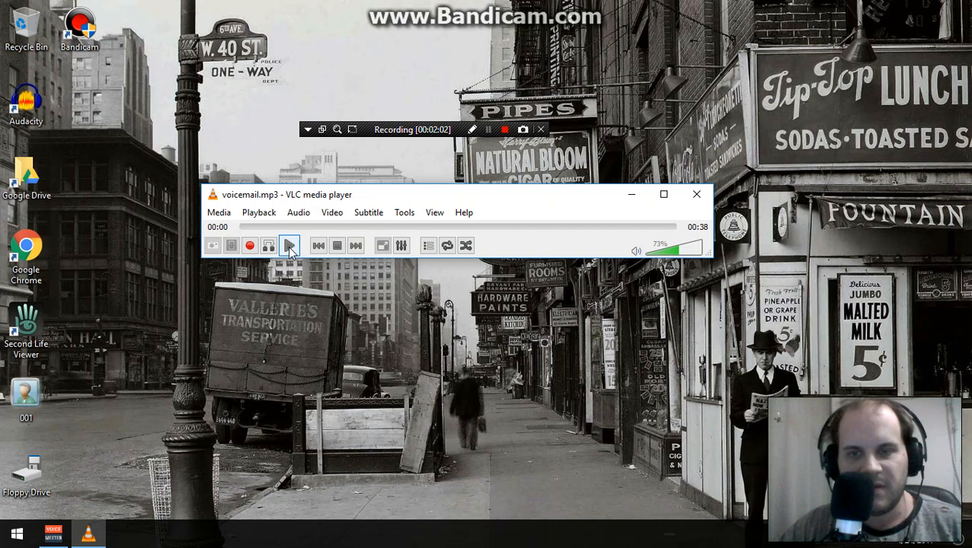
pyautogui.click(289, 245)
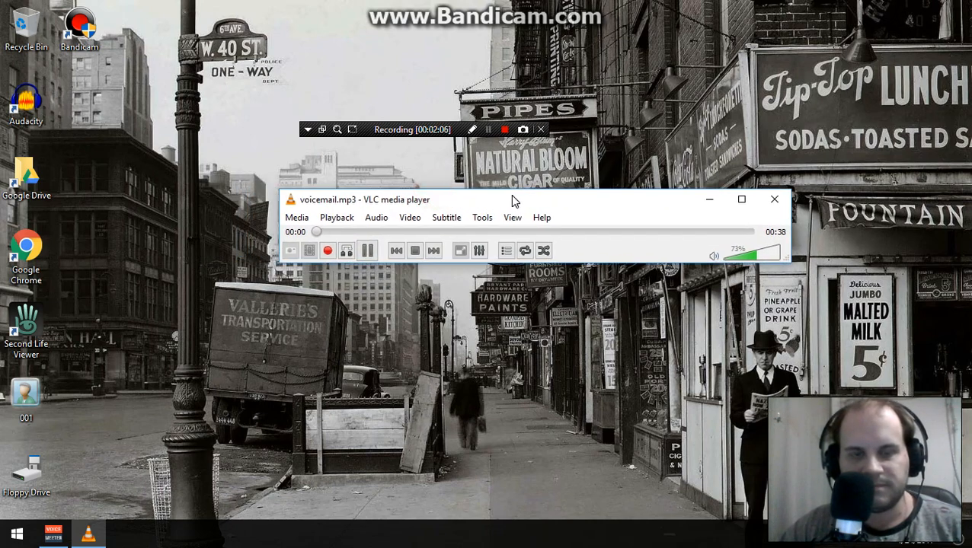
# Step: Play voicemail.mp3 through at about 48% volume and dismiss the audio mixer window
pyautogui.moveTo(510, 200); pyautogui.dragTo(425, 201)
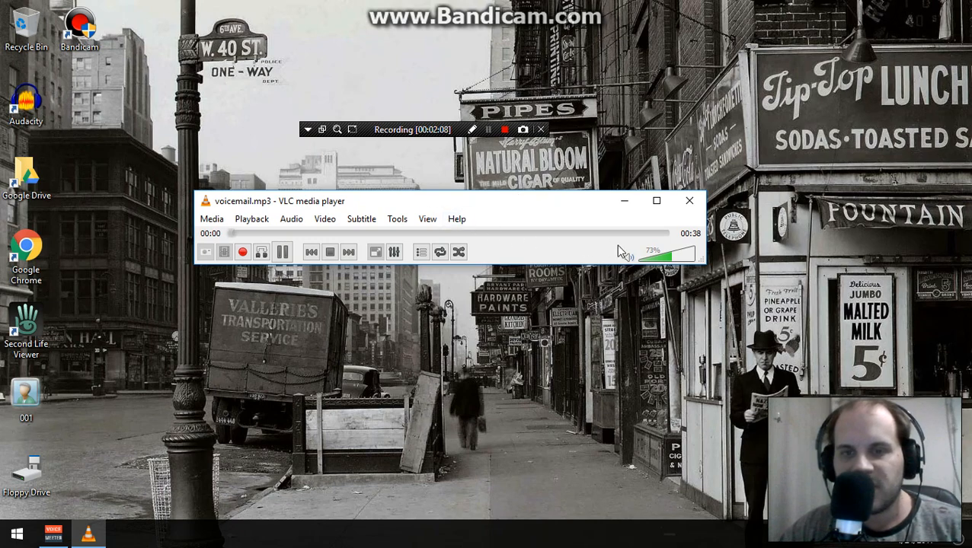
pyautogui.click(240, 233)
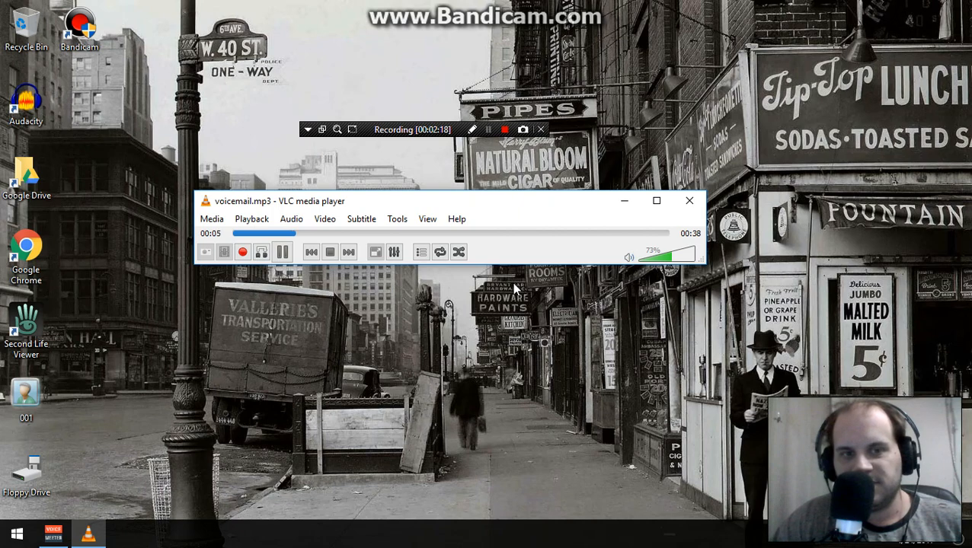
pyautogui.moveTo(670, 255); pyautogui.dragTo(655, 256)
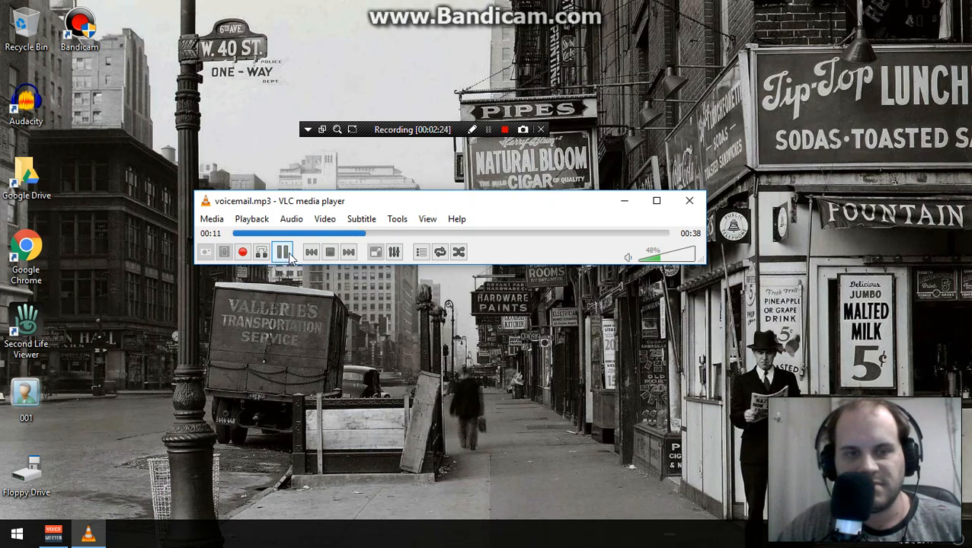
pyautogui.moveTo(291, 256)
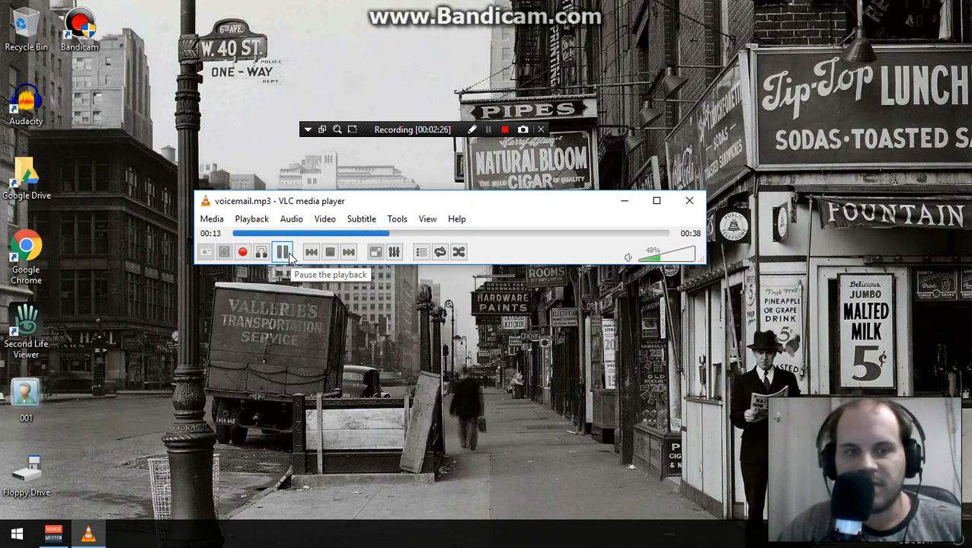
pyautogui.click(52, 533)
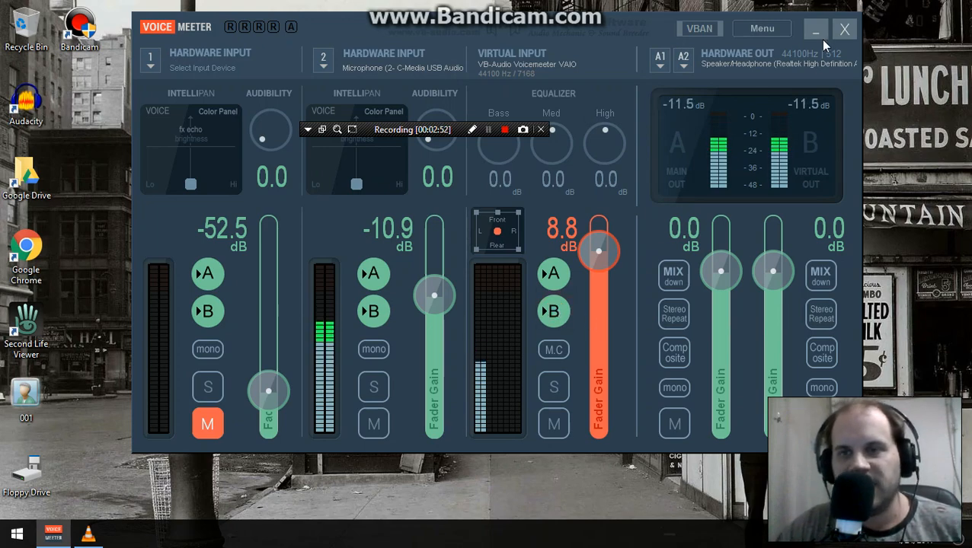
pyautogui.click(817, 27)
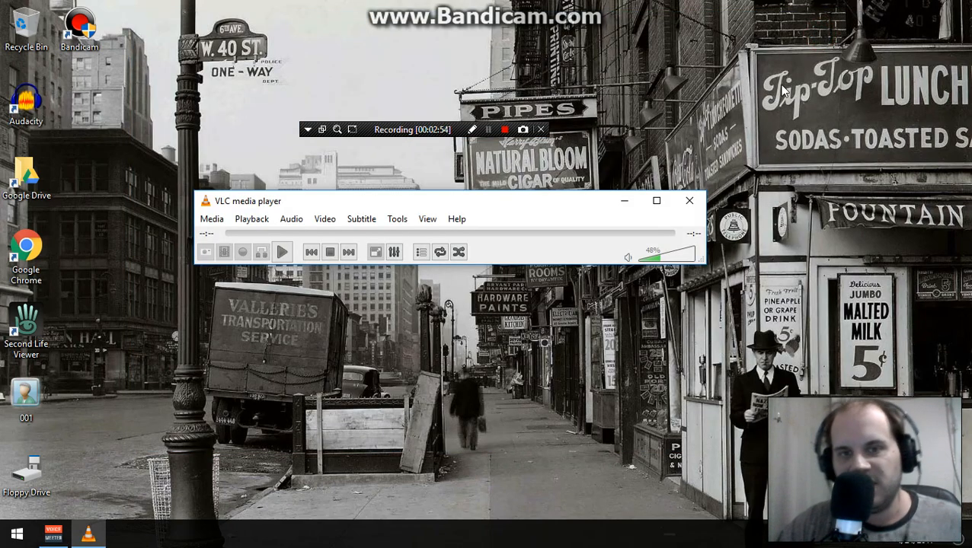
pyautogui.moveTo(758, 137)
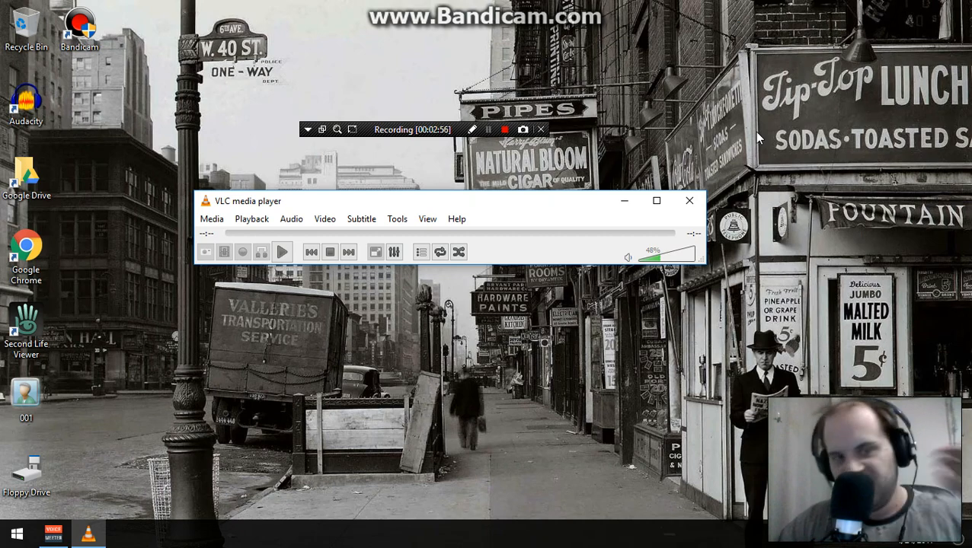
pyautogui.moveTo(658, 225)
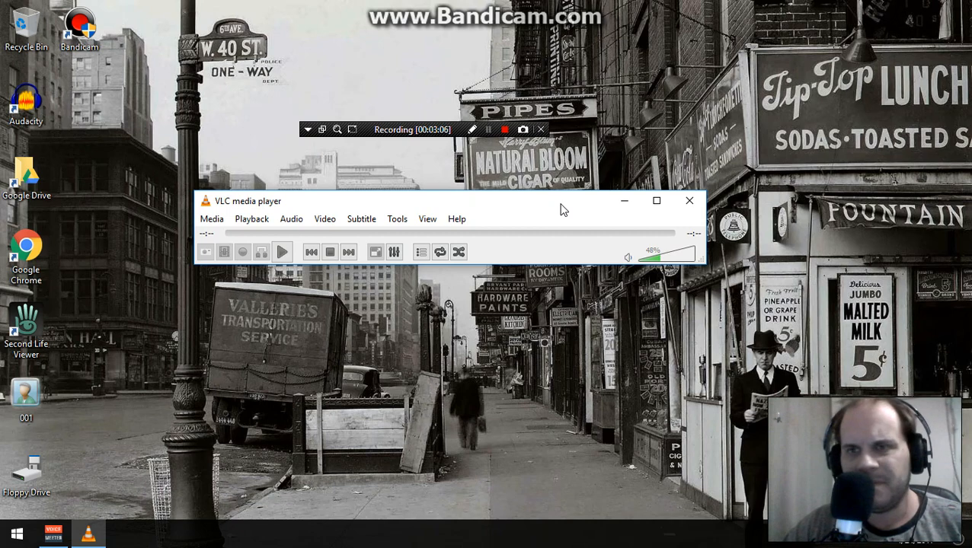
pyautogui.moveTo(503, 227)
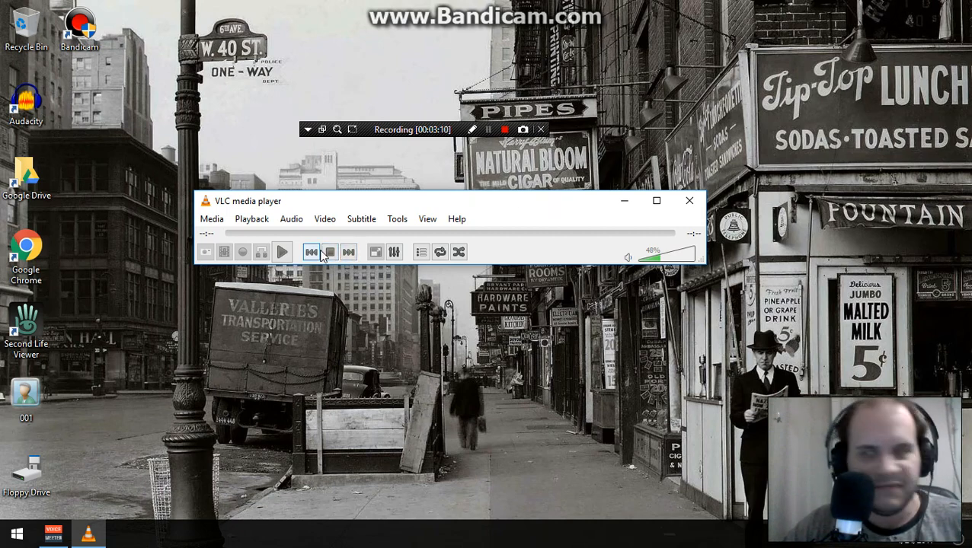
pyautogui.moveTo(311, 251)
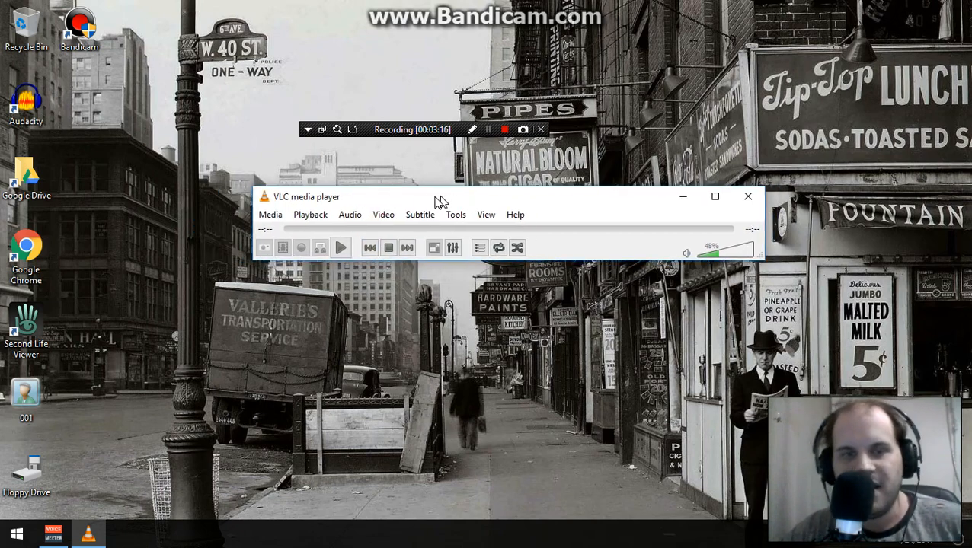
pyautogui.click(499, 130)
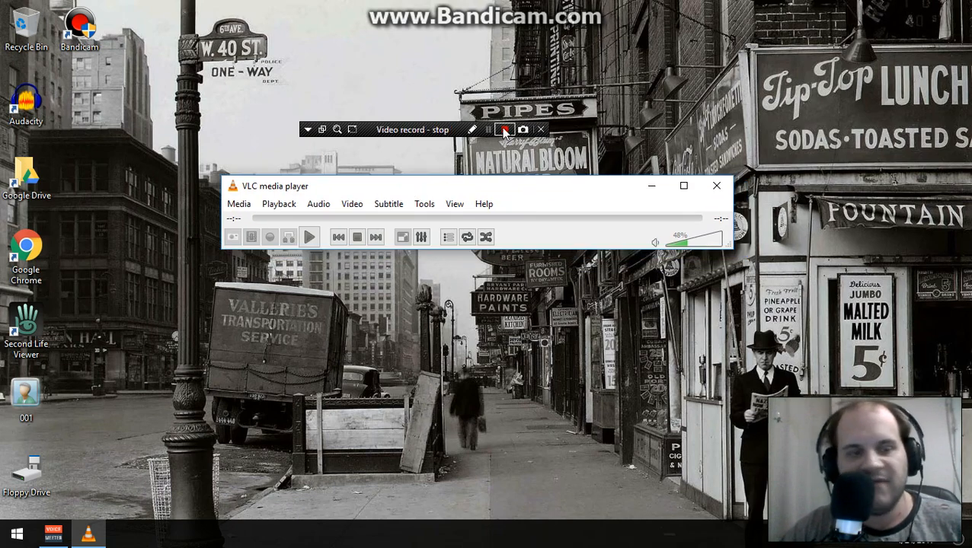